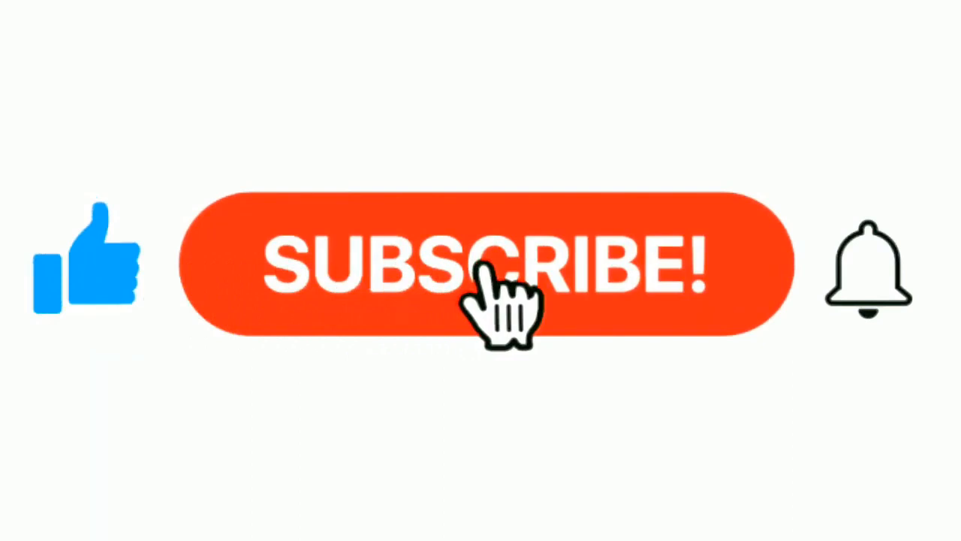
Step: Subscribe in the outro animation so the button reads SUBSCRIBED and the bell rings
left_click(480, 263)
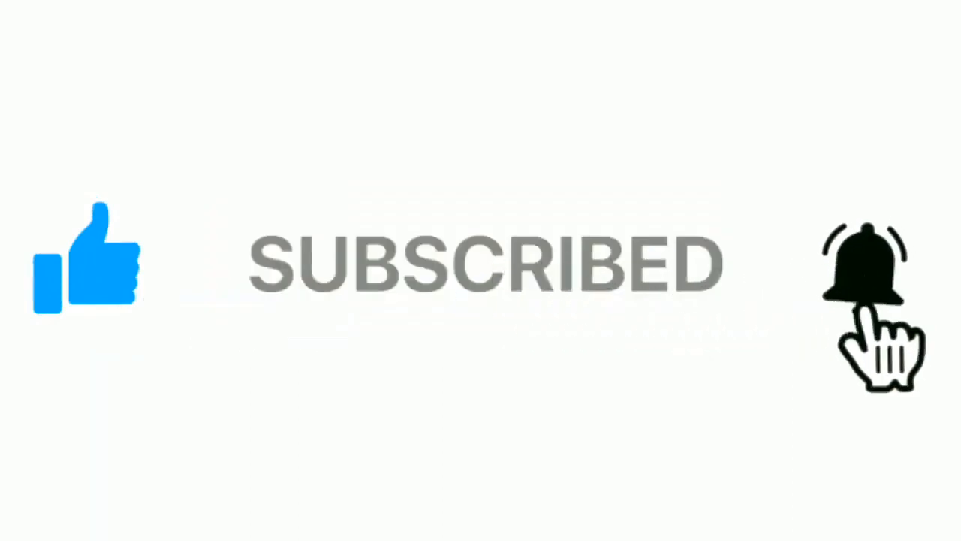